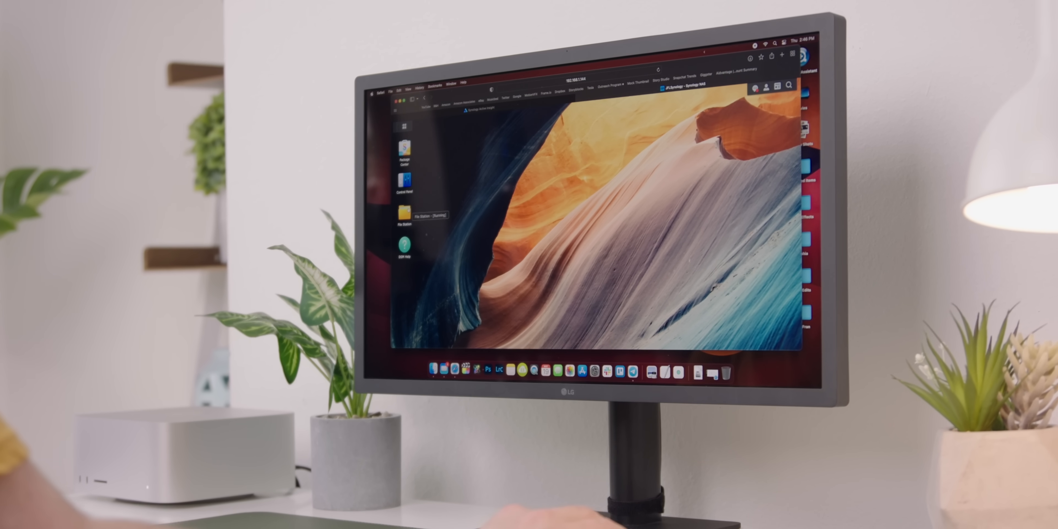
Browse File Station to the PROJECTS folder holding Best Mac Apps 2022 and expand it in the tree
double_click(403, 208)
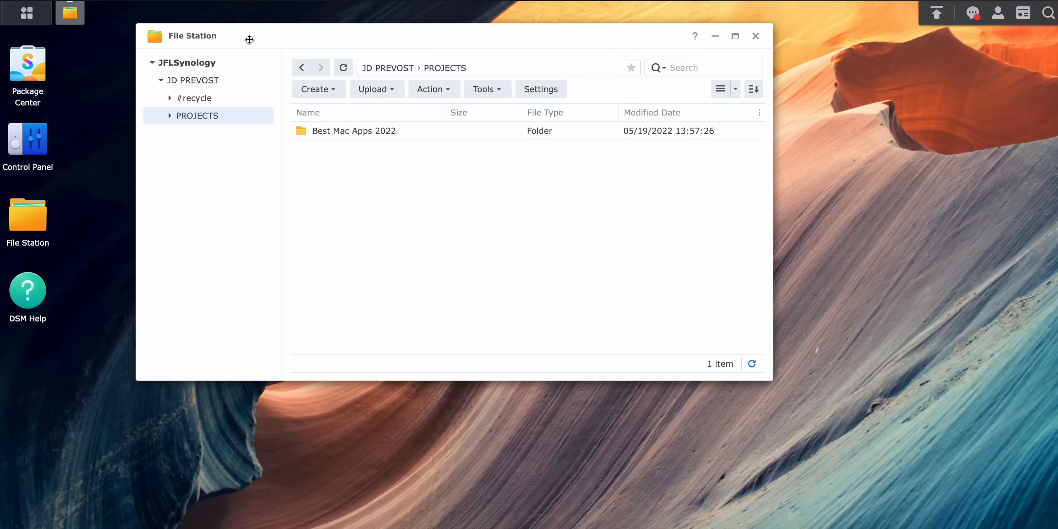
click(171, 115)
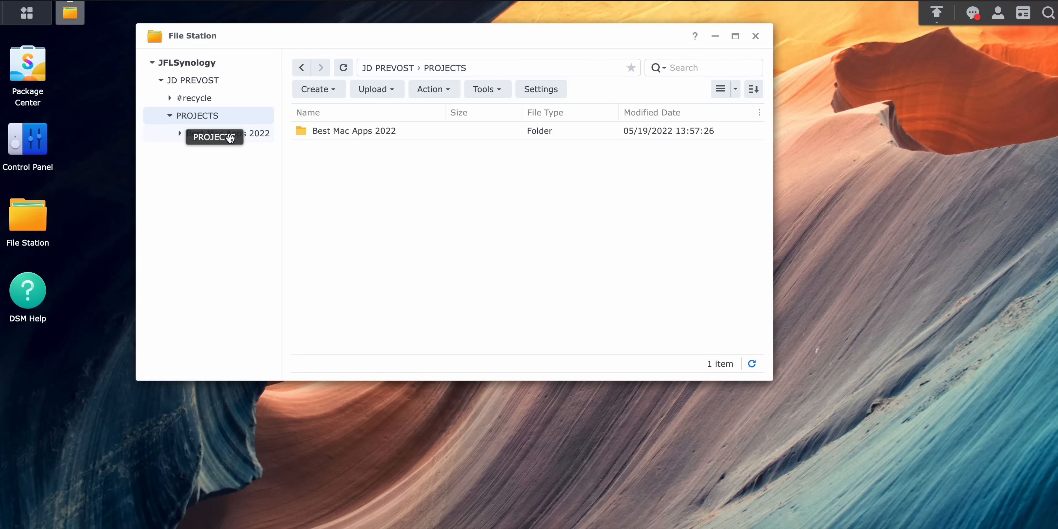
click(178, 133)
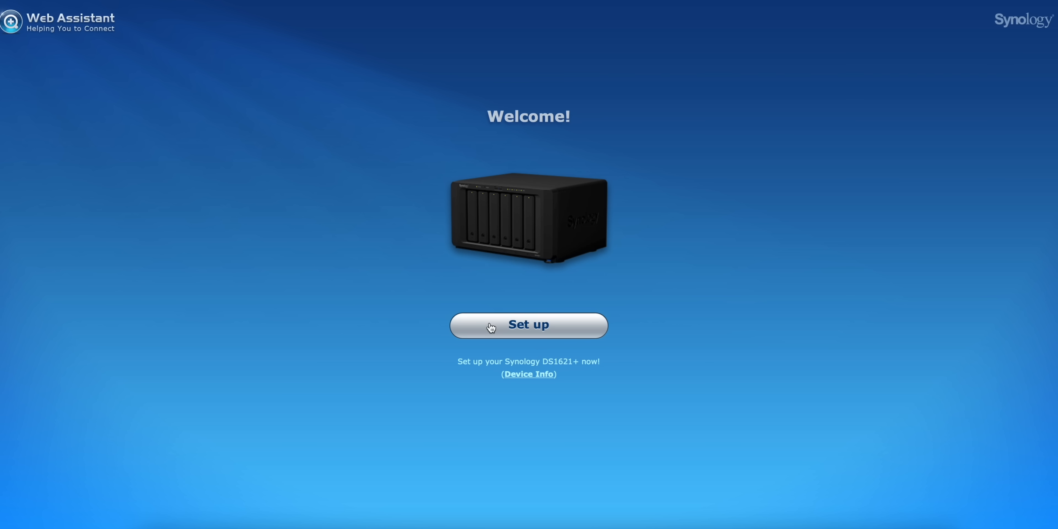
Begin DS1621+ setup in Web Assistant and install the latest DSM
click(529, 325)
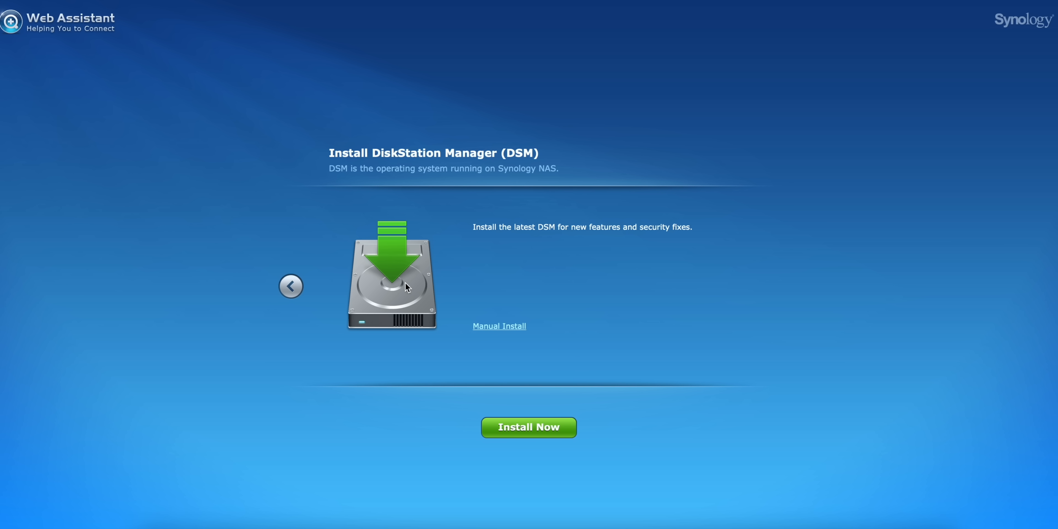
click(528, 427)
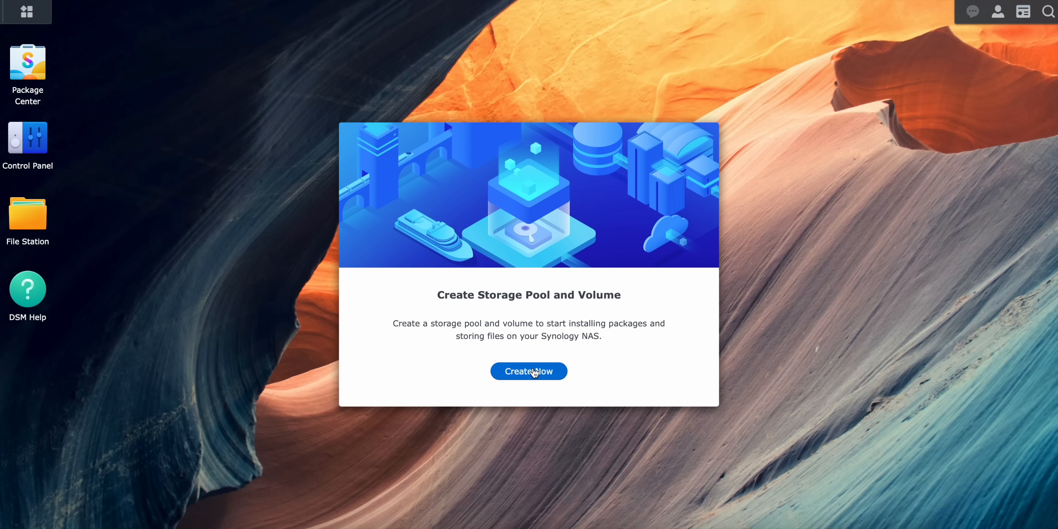
Launch the Storage Creation Wizard for a new storage pool and volume
click(528, 371)
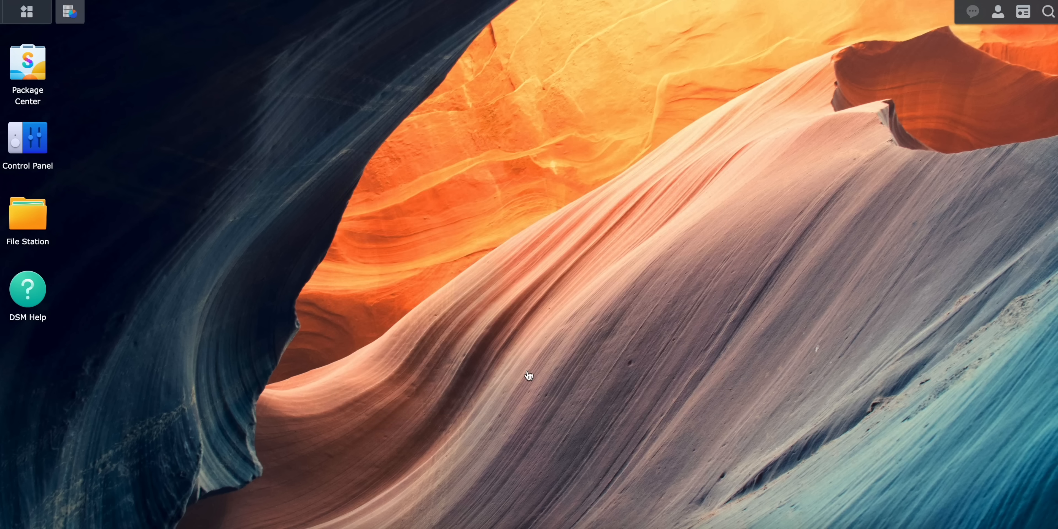
click(69, 12)
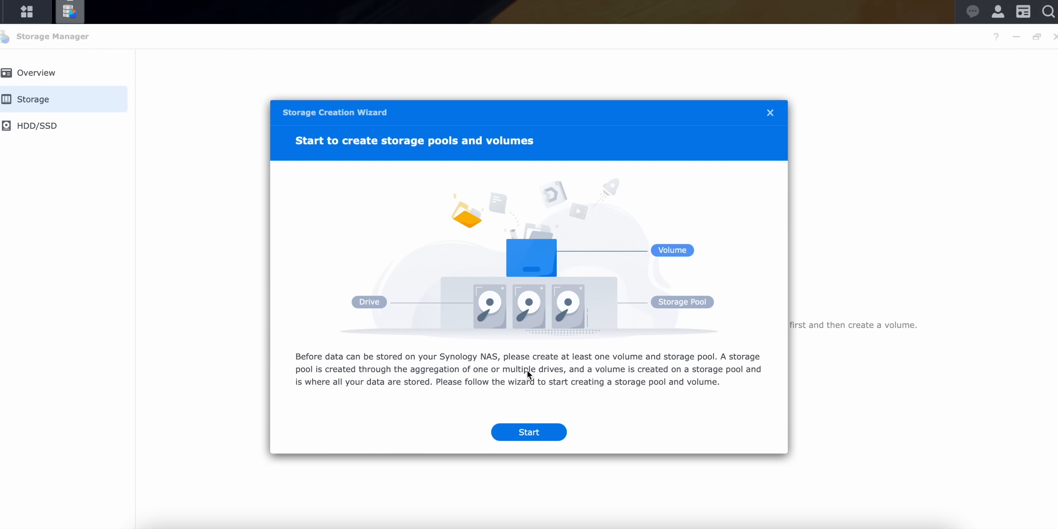
mouse_move(538, 362)
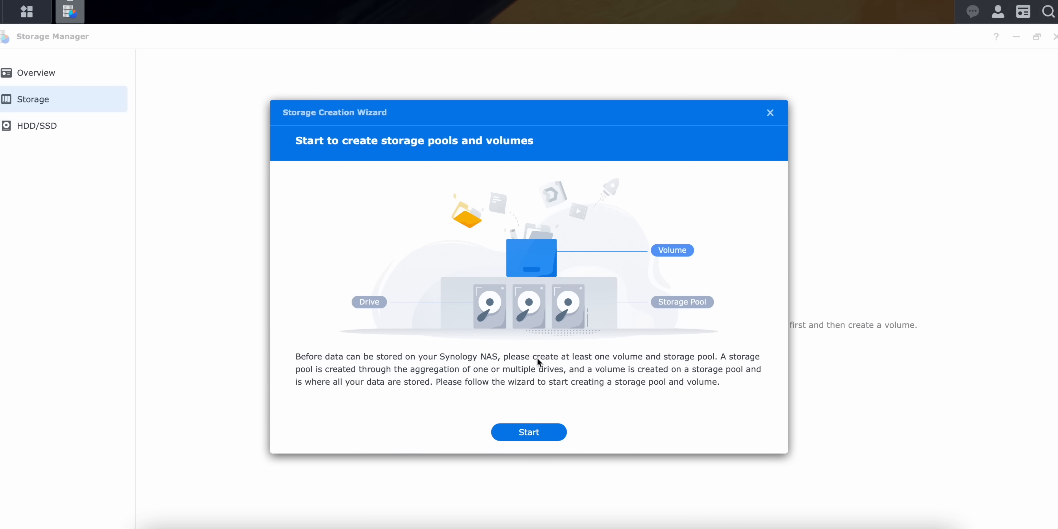
mouse_move(533, 437)
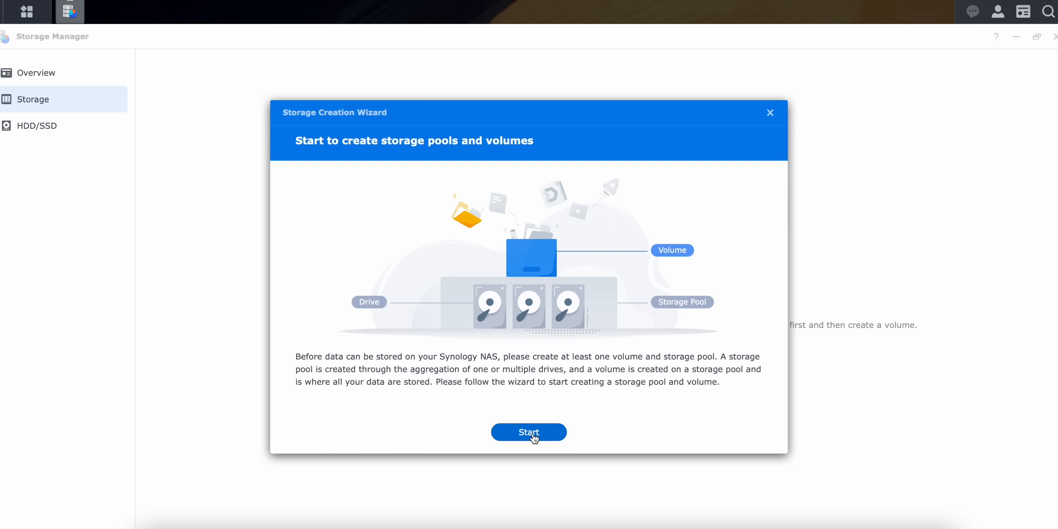
click(529, 432)
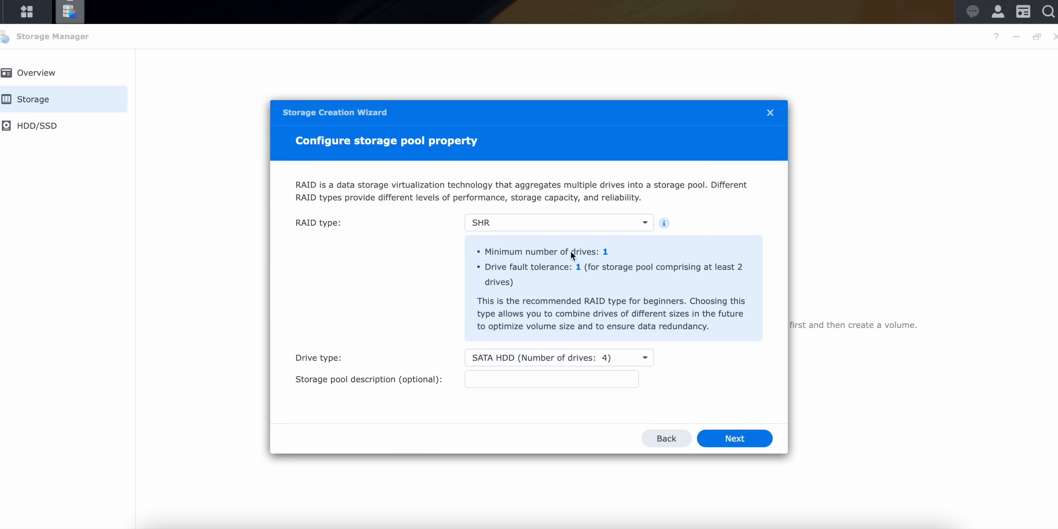
Choose RAID 5 with SATA HDD drives for the pool and continue to the next step
click(557, 222)
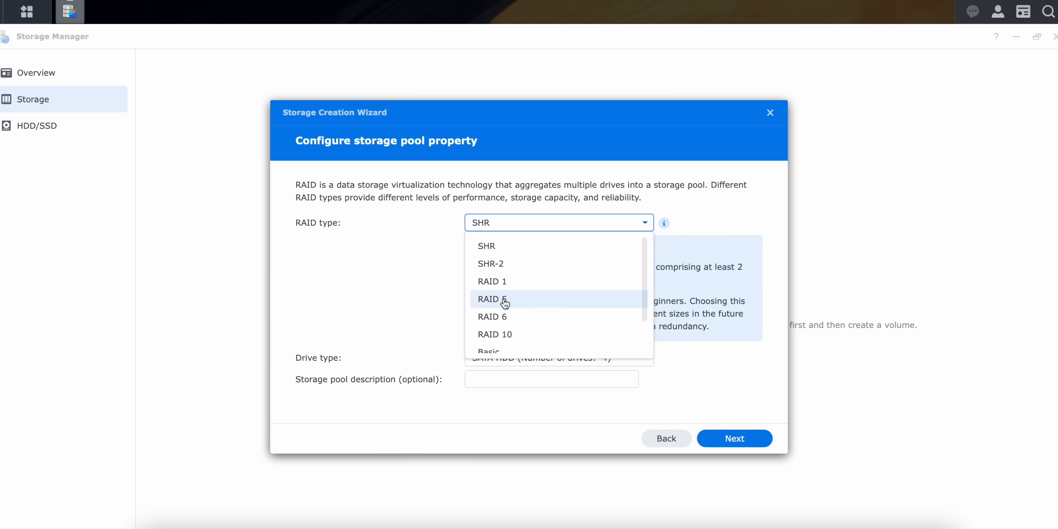
click(492, 299)
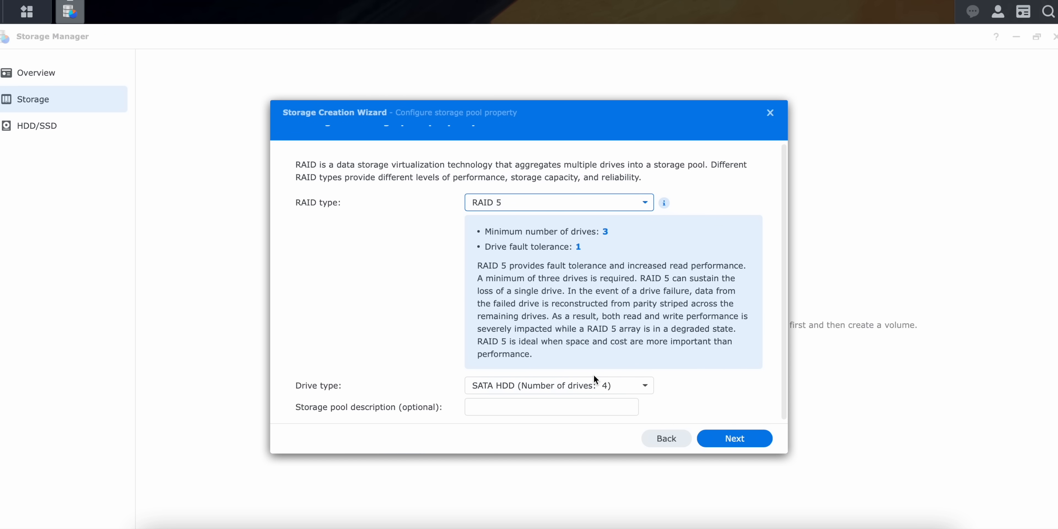
click(557, 385)
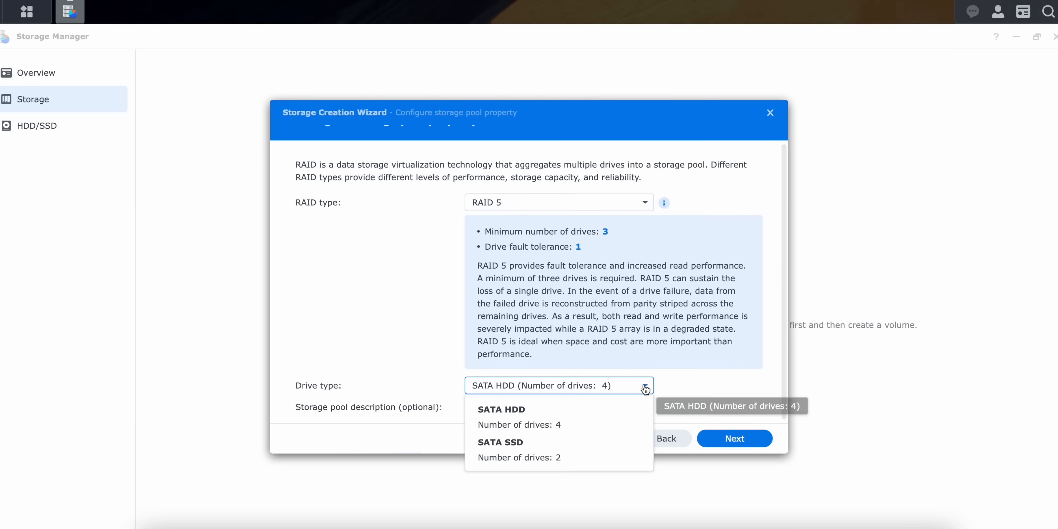
click(501, 417)
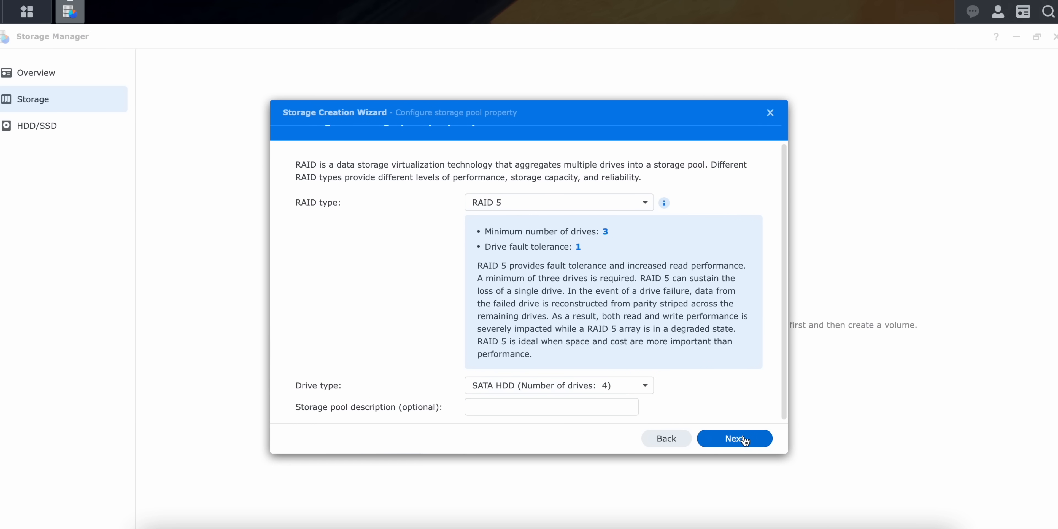
click(733, 438)
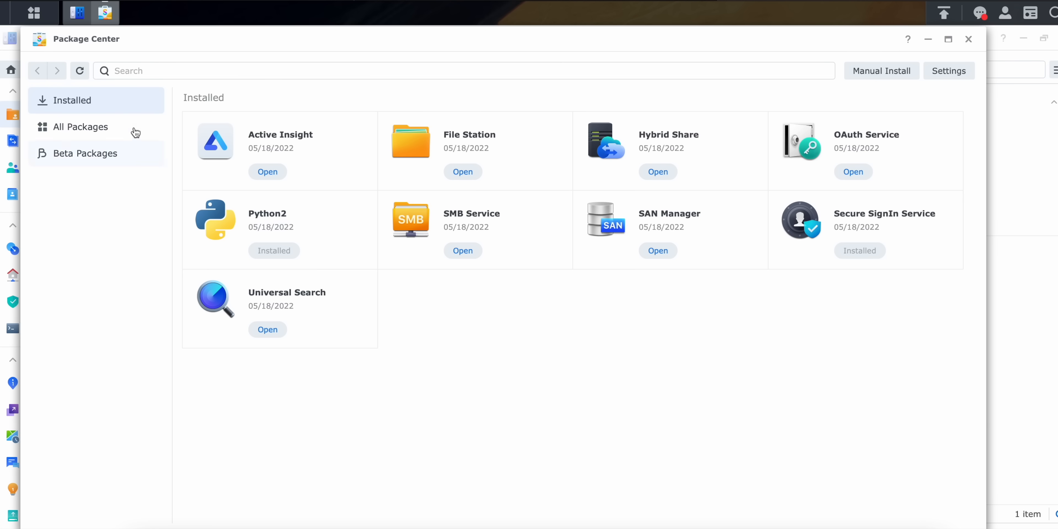
Show All Packages in Package Center and scroll down to the open-source section
click(81, 127)
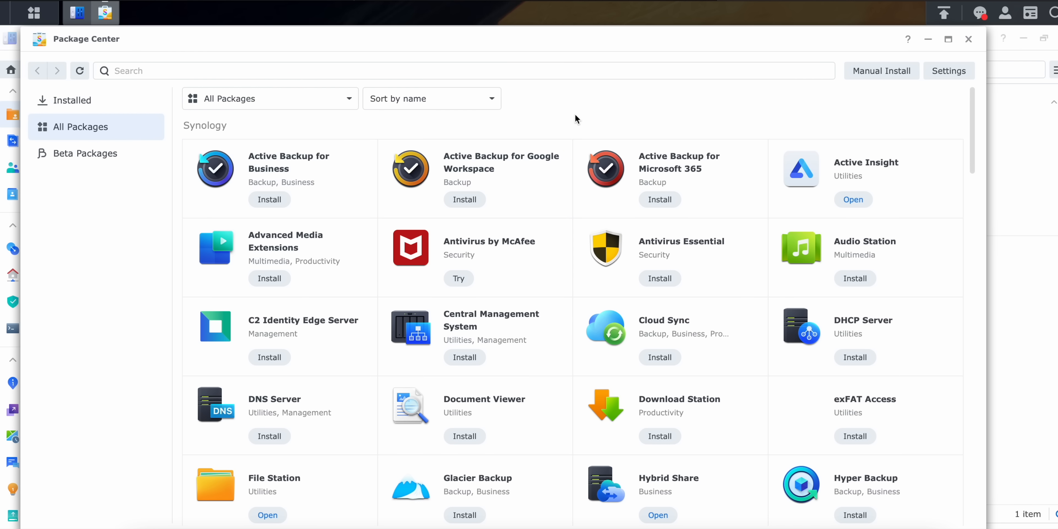
scroll(down, 3)
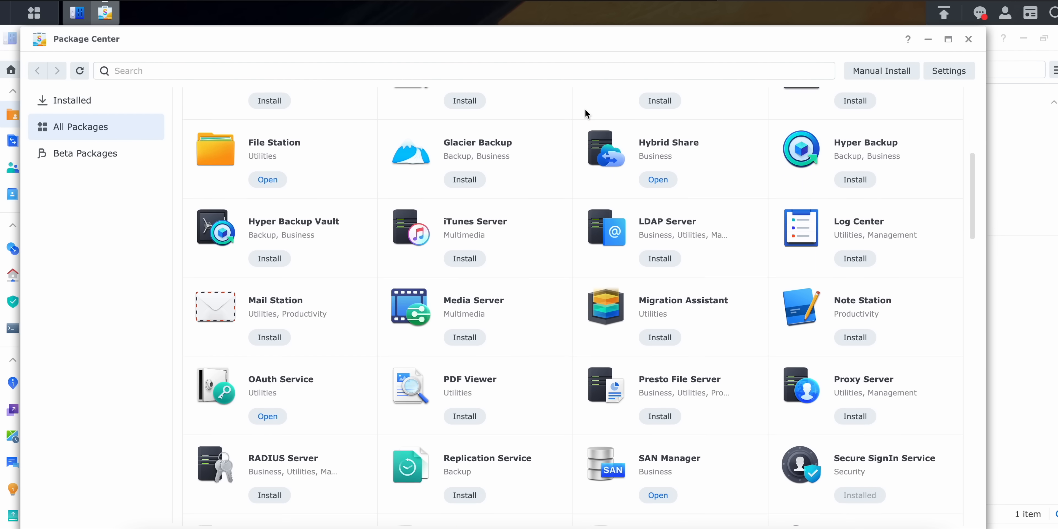
scroll(down, 3)
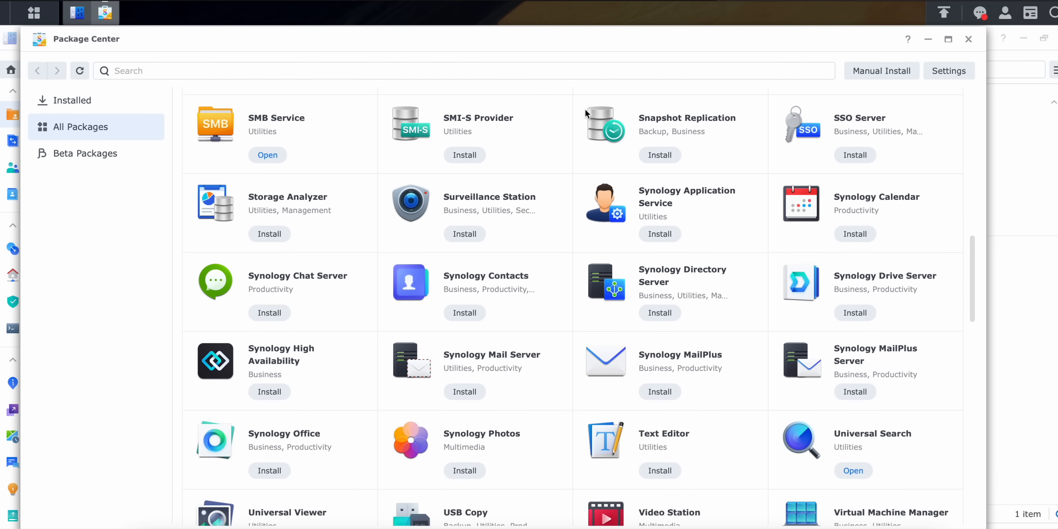
scroll(down, 3)
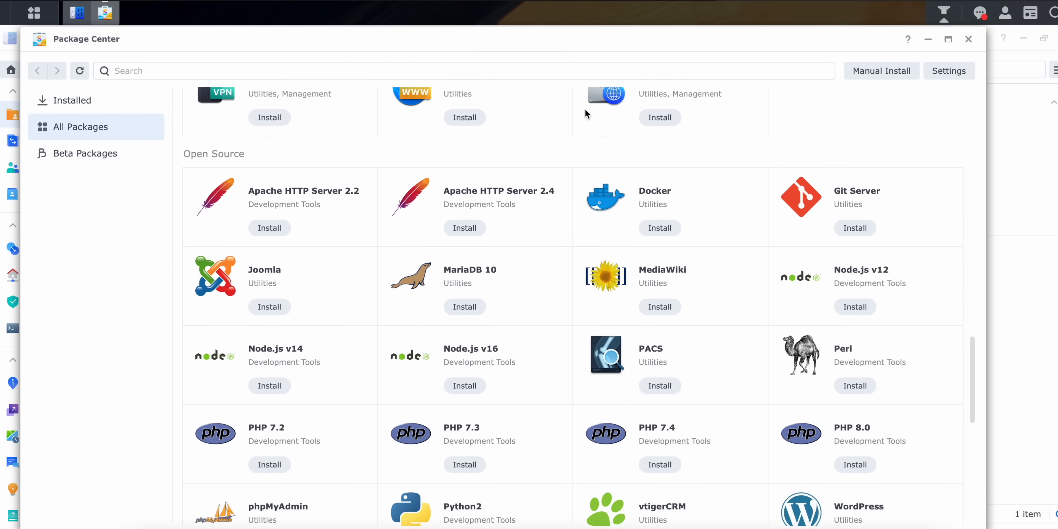
scroll(down, 3)
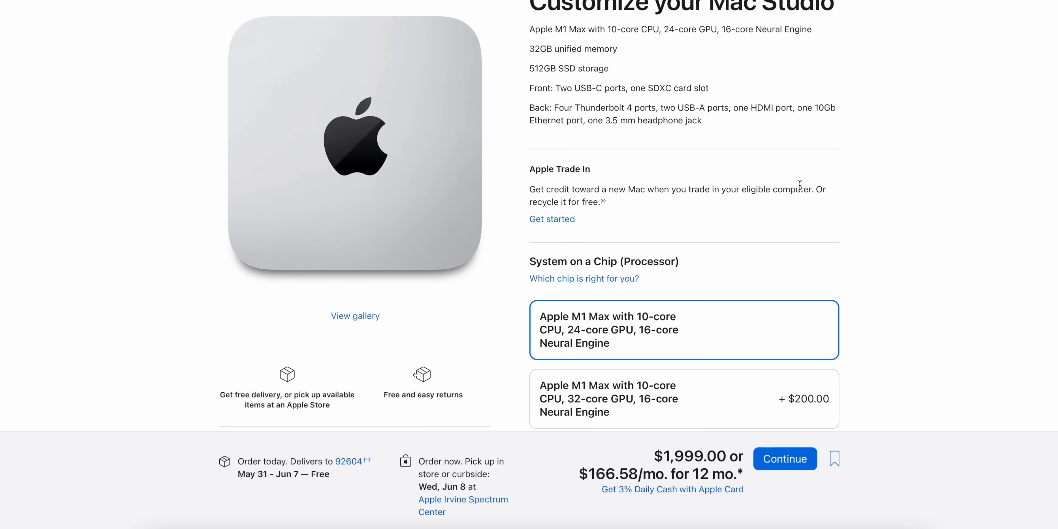
Compare Mac Studio prices for 1TB, 2TB and larger SSD storage, then revert to 512GB
scroll(down, 3)
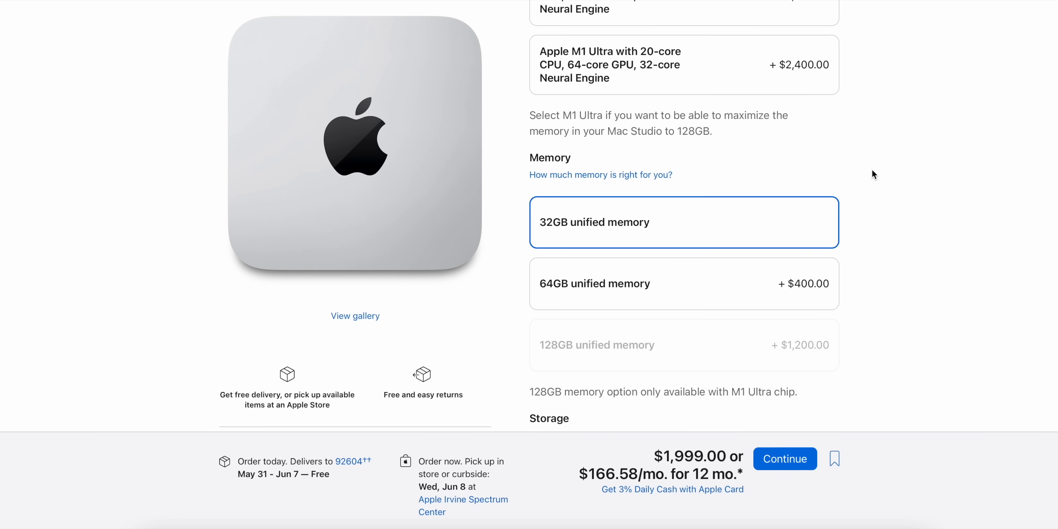
scroll(down, 3)
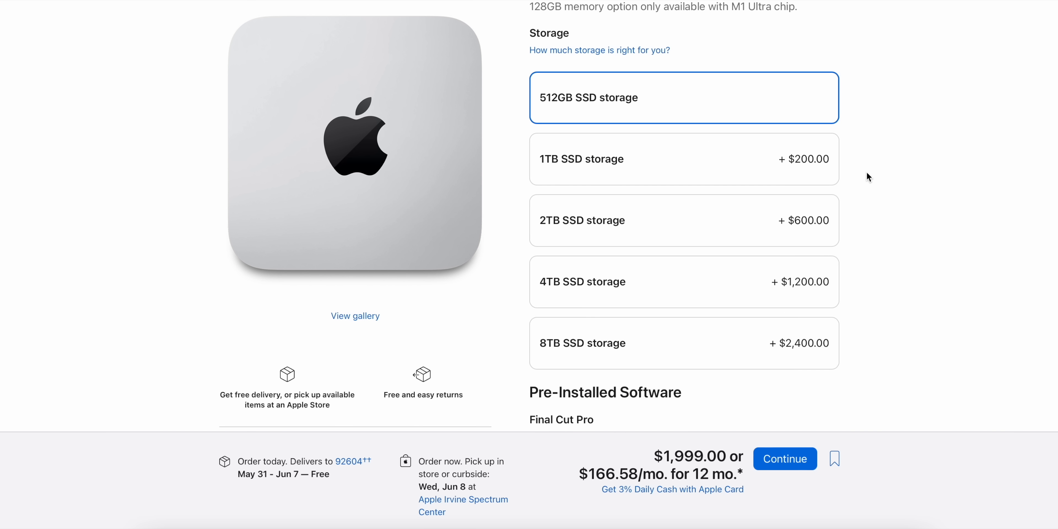
click(682, 159)
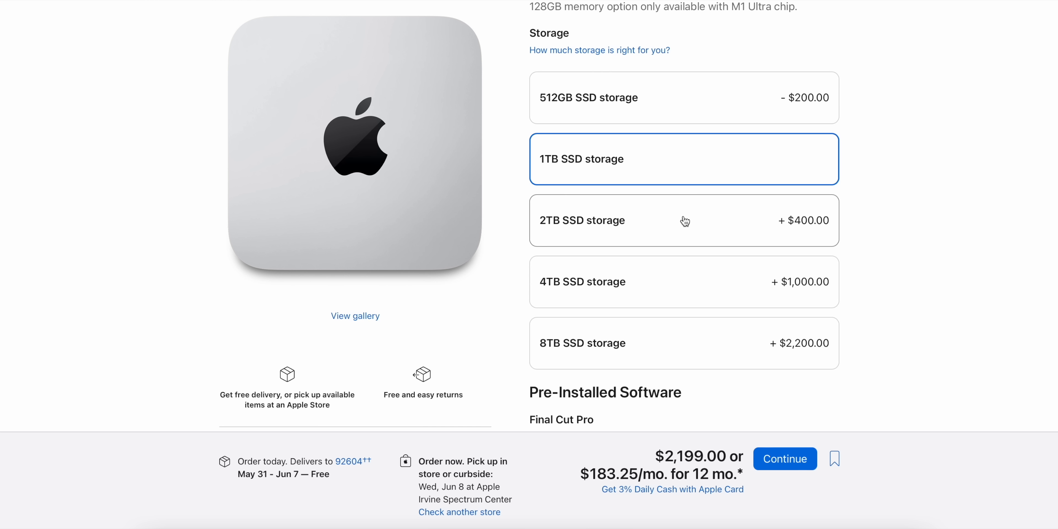
click(683, 220)
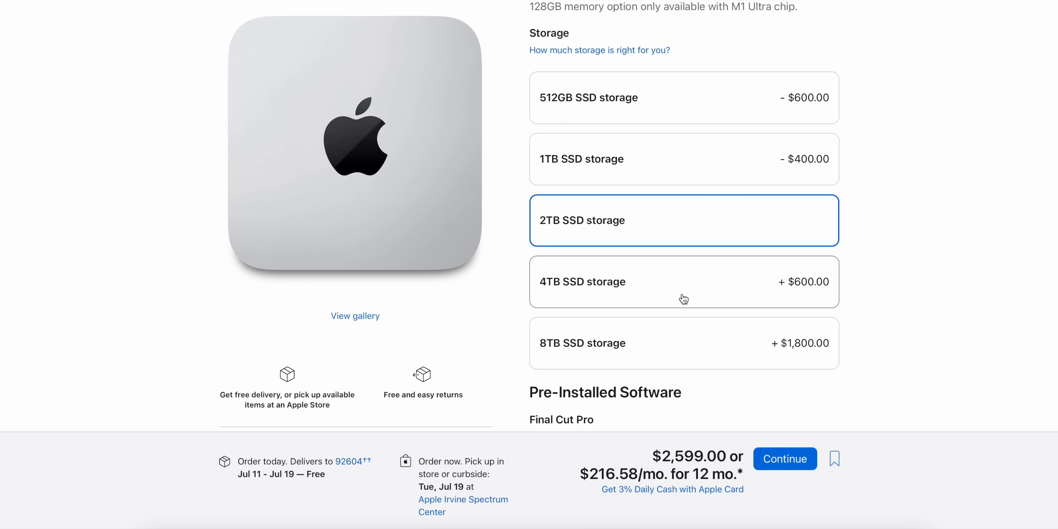
click(683, 343)
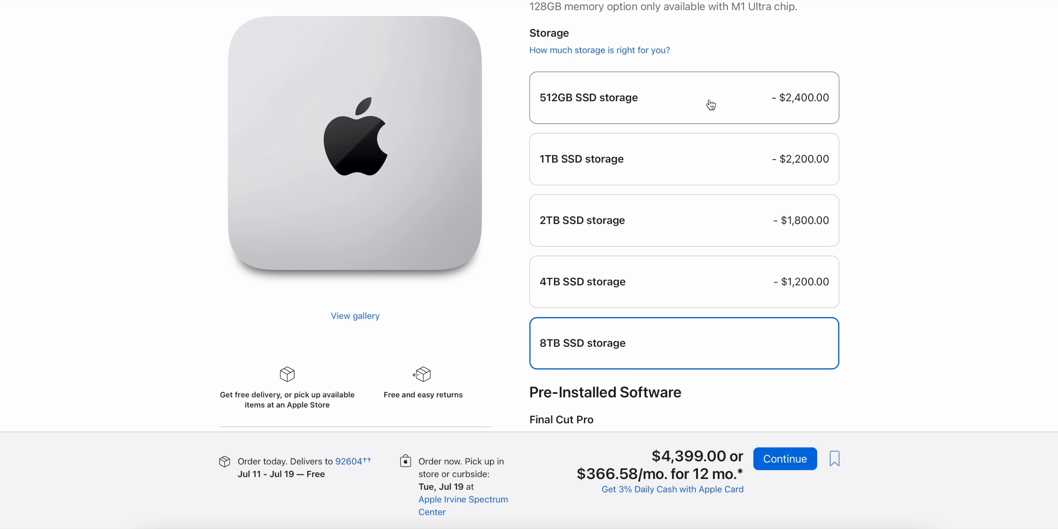
click(684, 97)
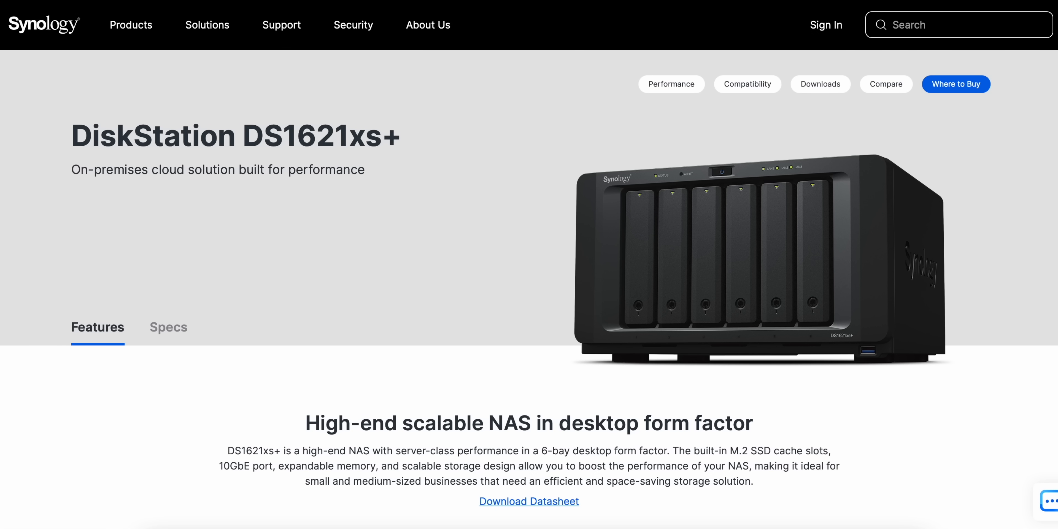
Scroll the DS1621xs+ page to its performance section with NVMe SSD and 10GbE
scroll(down, 3)
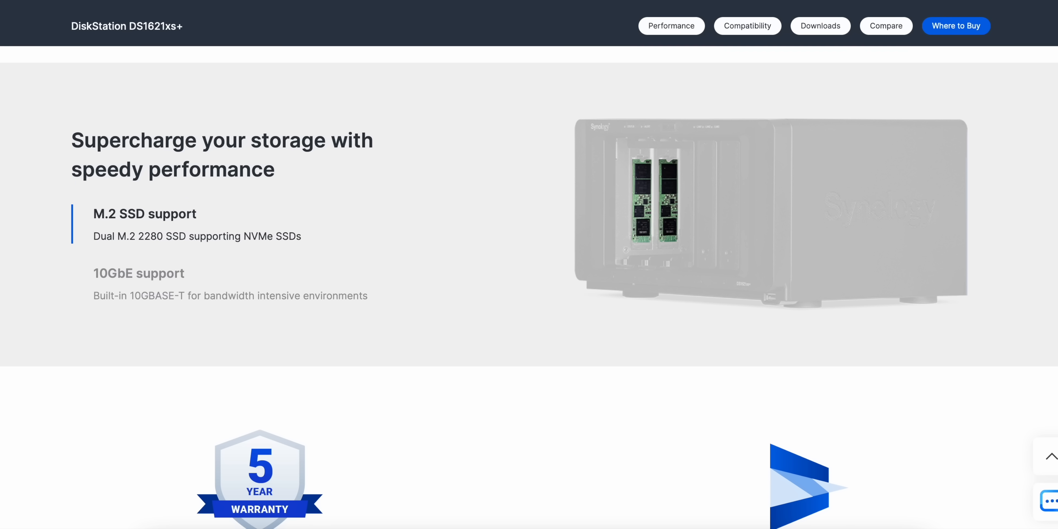